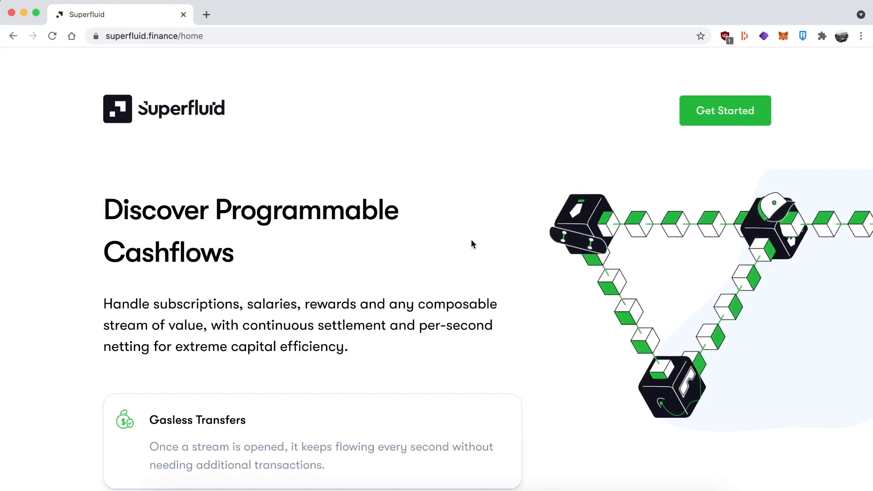
Step: Browse the Superfluid landing page, choose Get Started and go to the streams dashboard
scroll("down", 3)
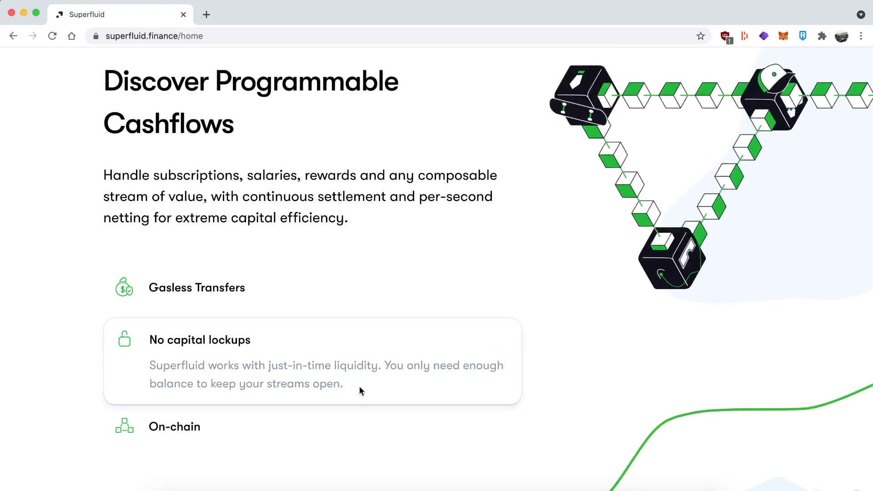
scroll("down", 3)
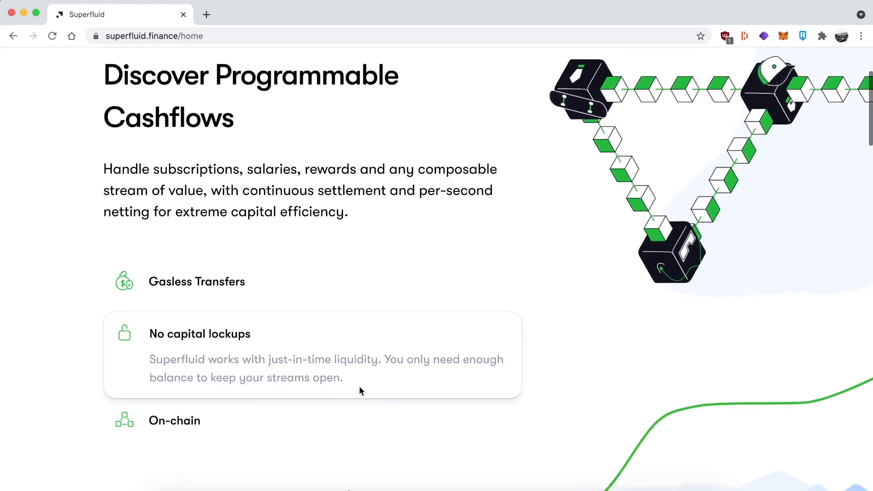
scroll("down", 3)
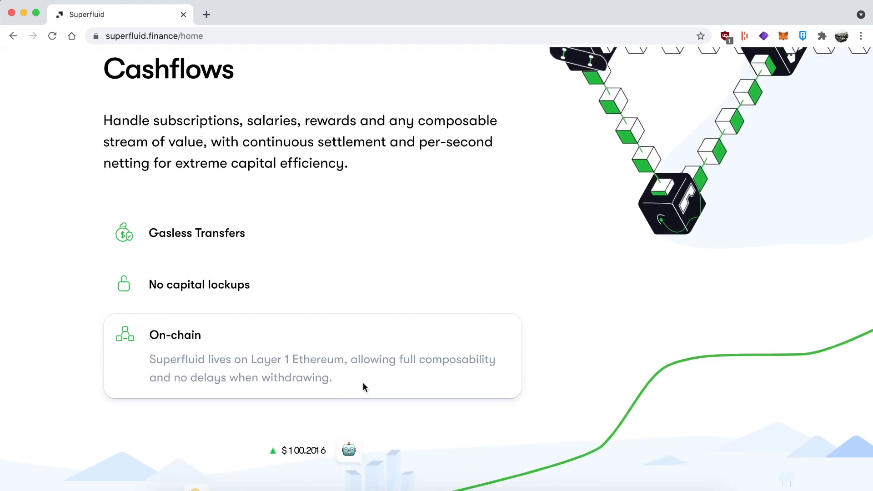
scroll("down", 3)
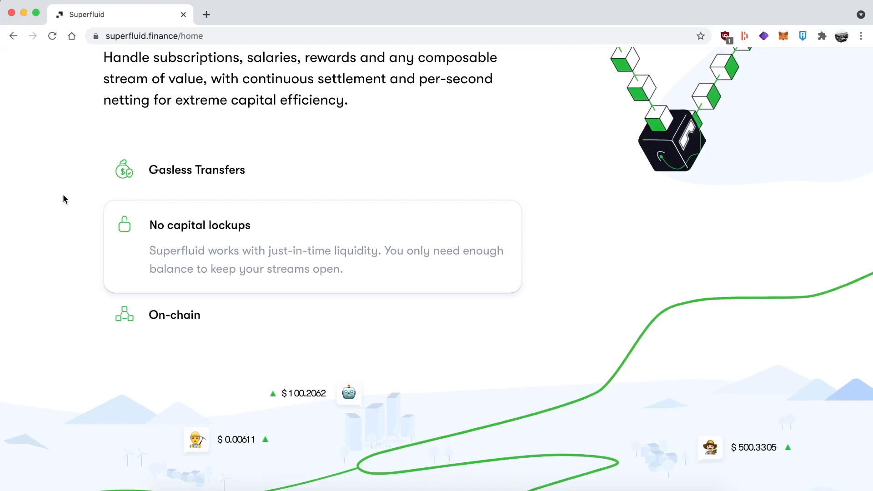
scroll("up", 3)
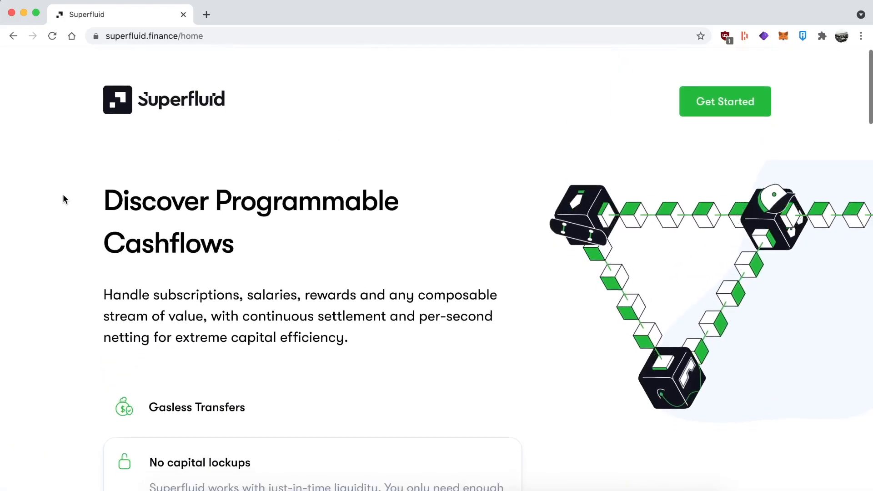
scroll("down", 3)
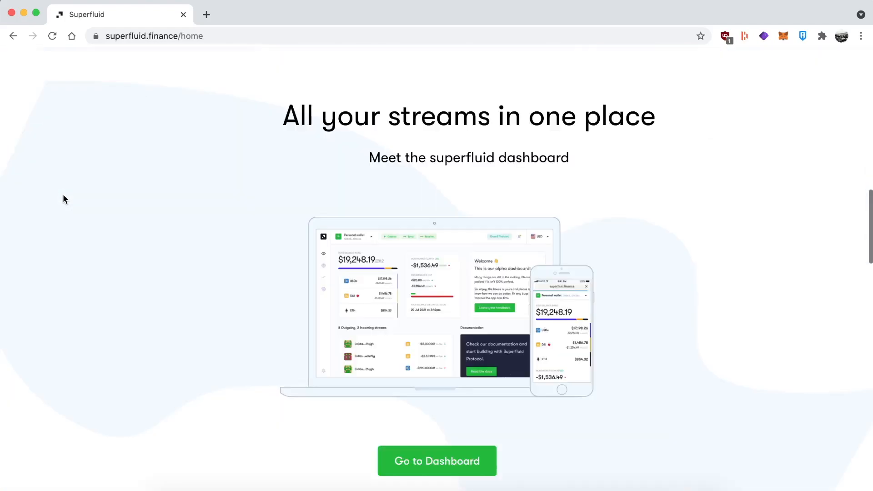
scroll("down", 3)
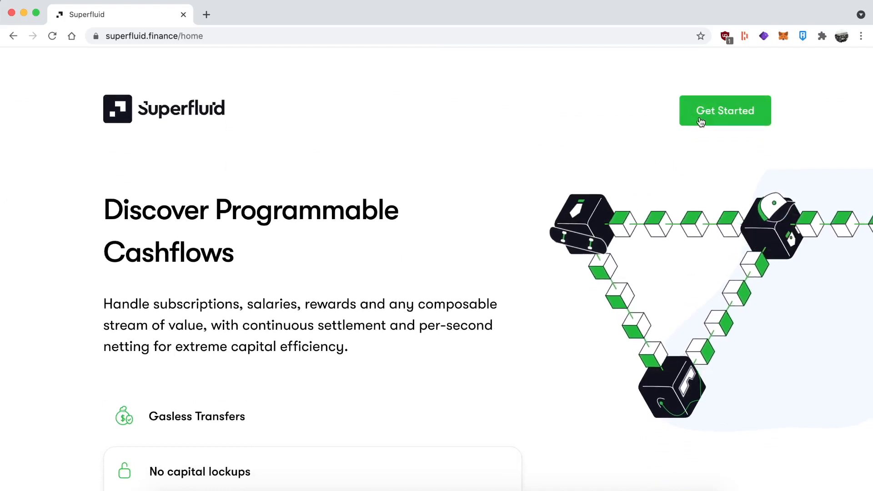
left_click(725, 110)
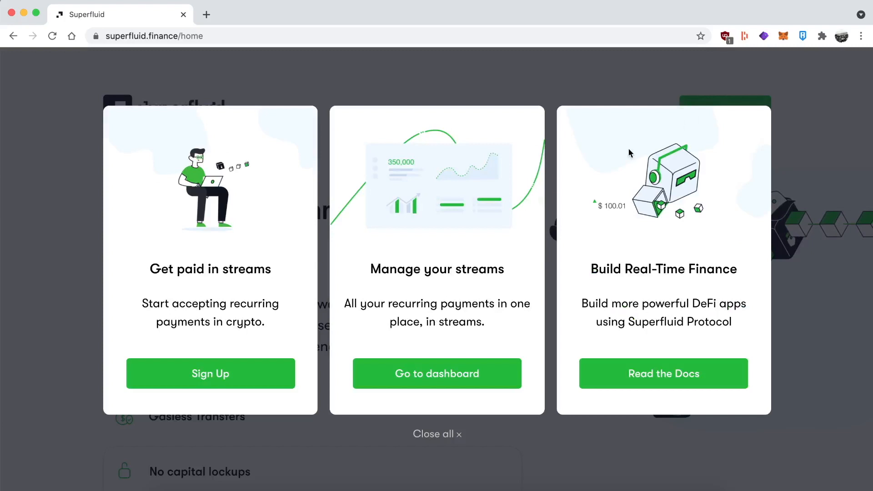
mouse_move(500, 324)
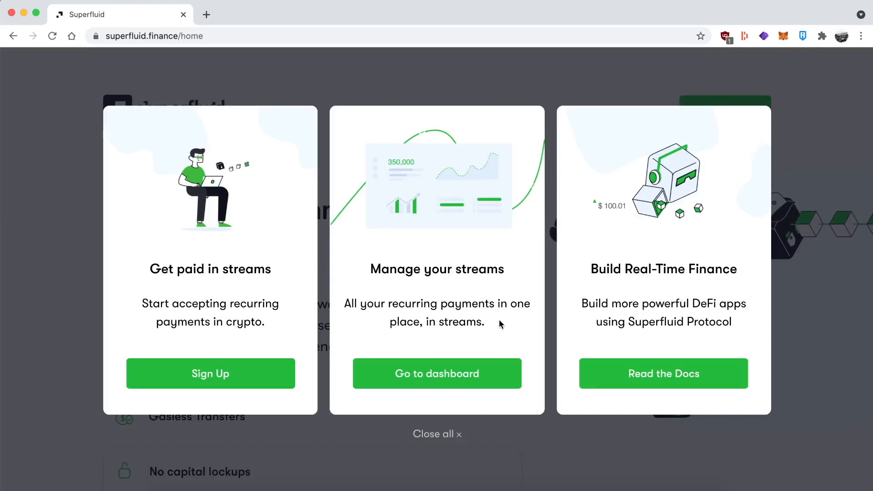
left_click(437, 372)
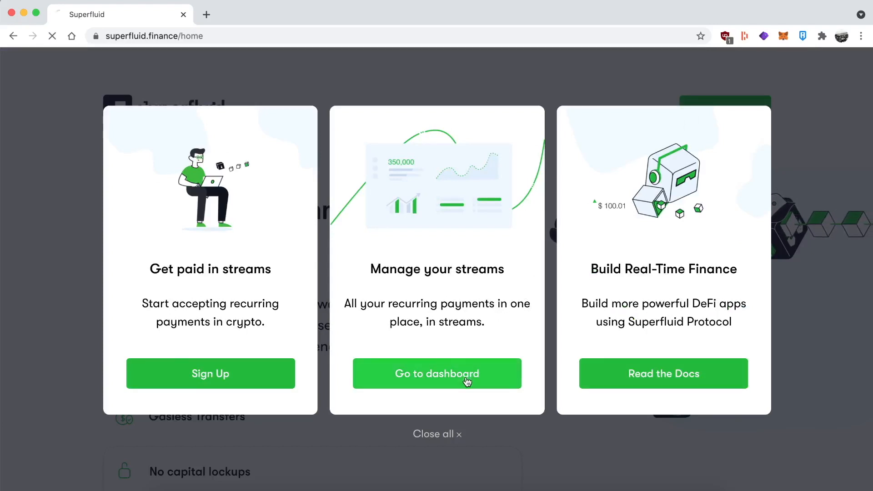
Step: Switch the MetaMask wallet from Ethereum Mainnet to Matic Mainnet
left_click(437, 373)
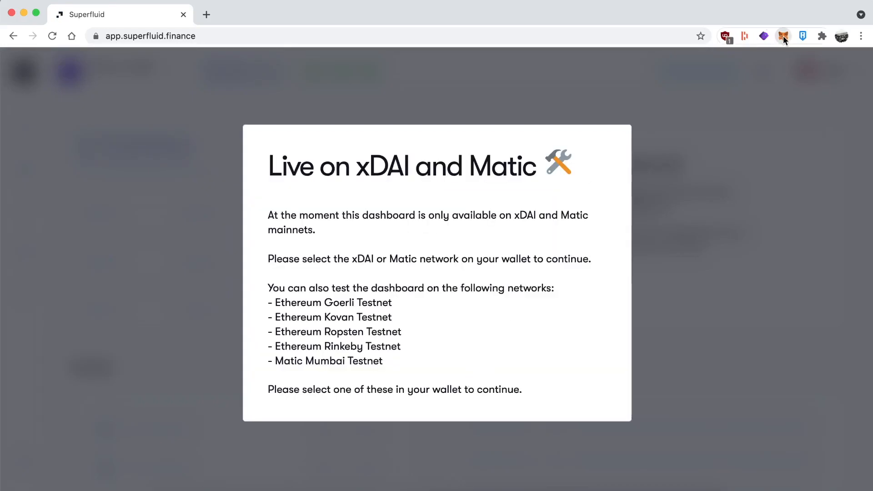
left_click(783, 35)
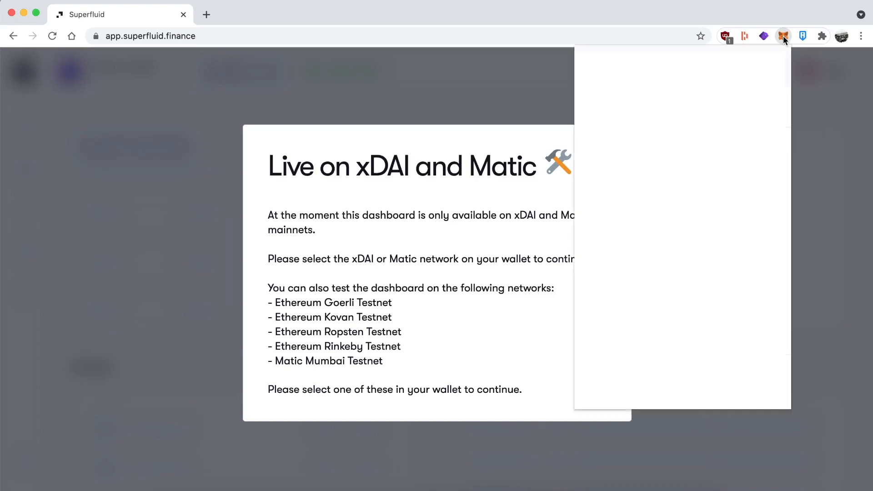
left_click(783, 35)
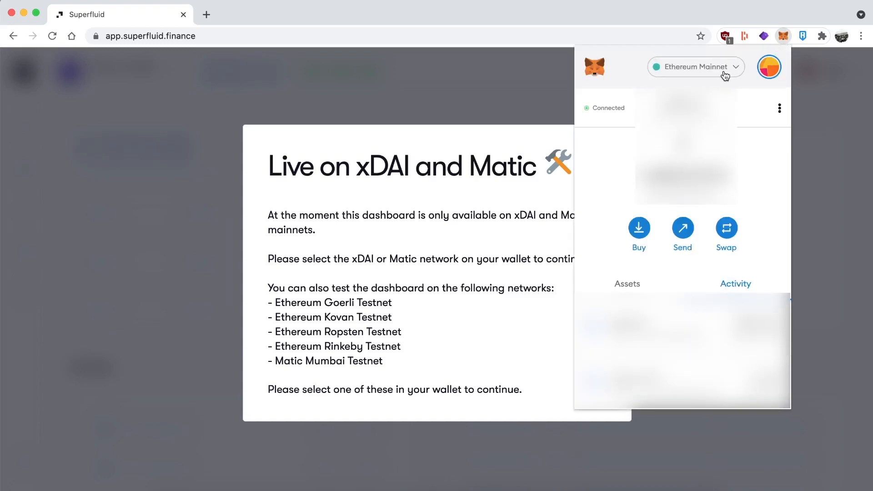
left_click(695, 66)
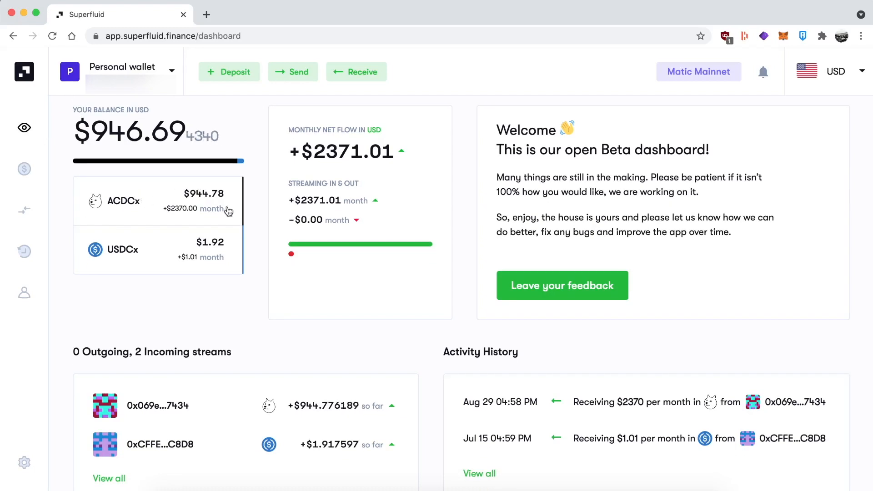
mouse_move(449, 223)
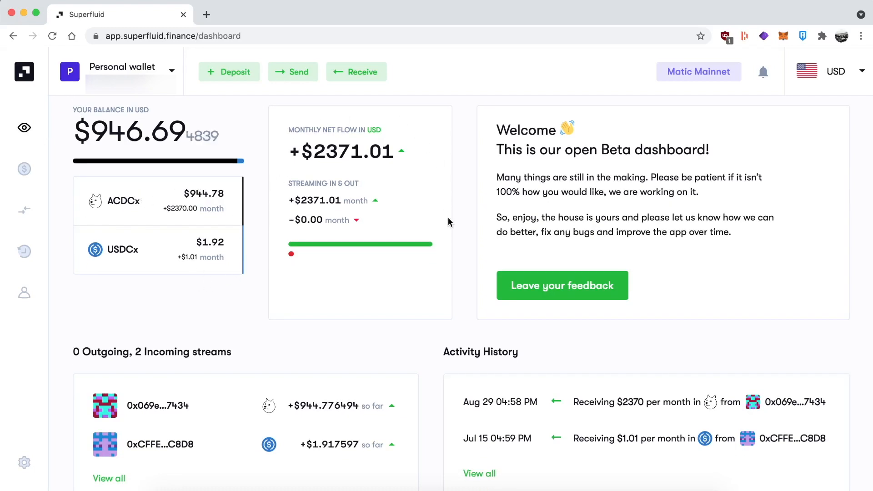
Step: Leave the dashboard overview for the Currencies page listing ACDC, USDC and MATIC balances
scroll("down", 3)
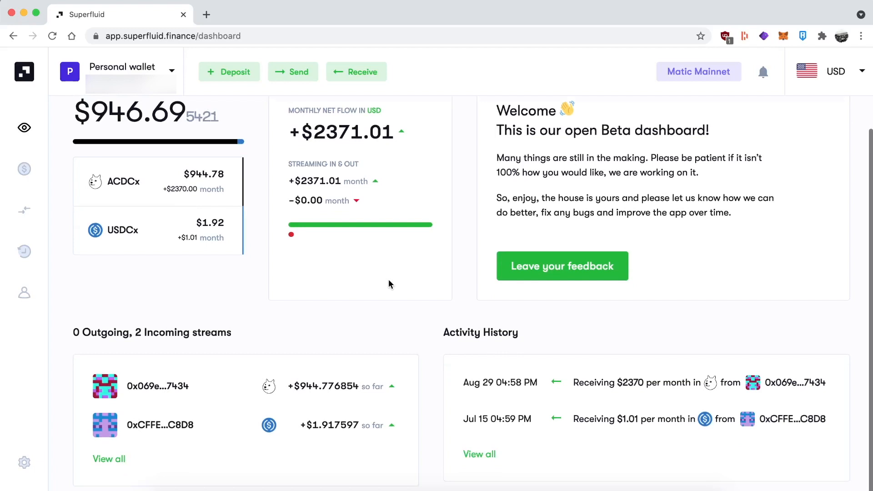
scroll("up", 3)
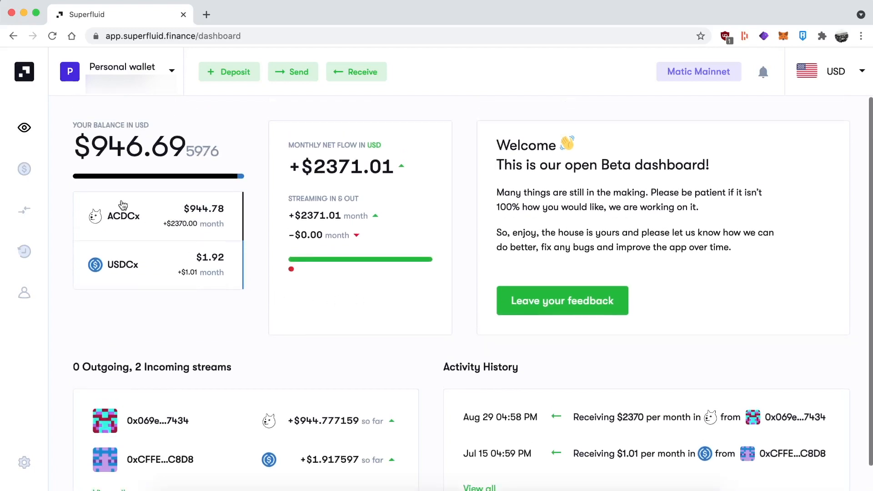
mouse_move(23, 169)
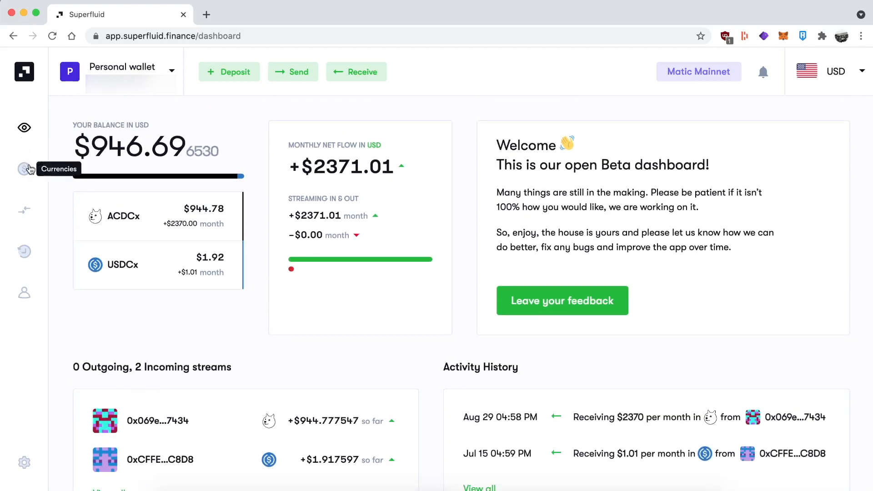
left_click(23, 169)
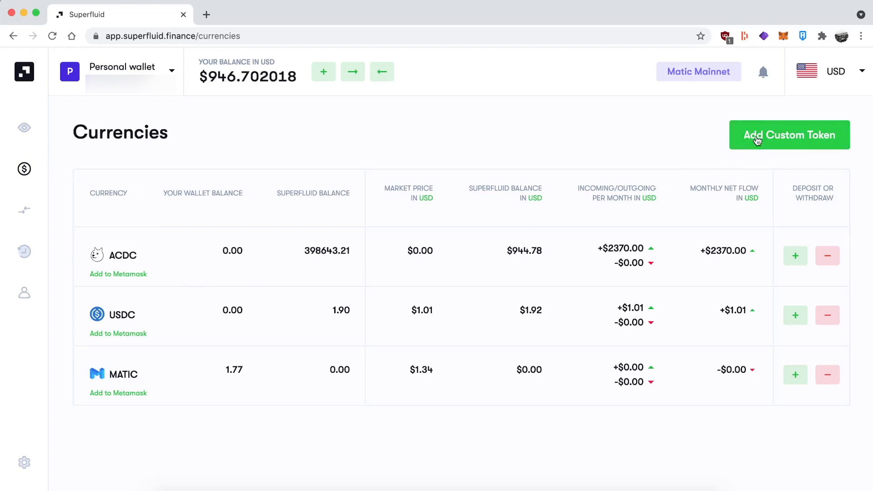
Step: Bring up the Add Custom Token search by symbol, then dismiss it
left_click(788, 134)
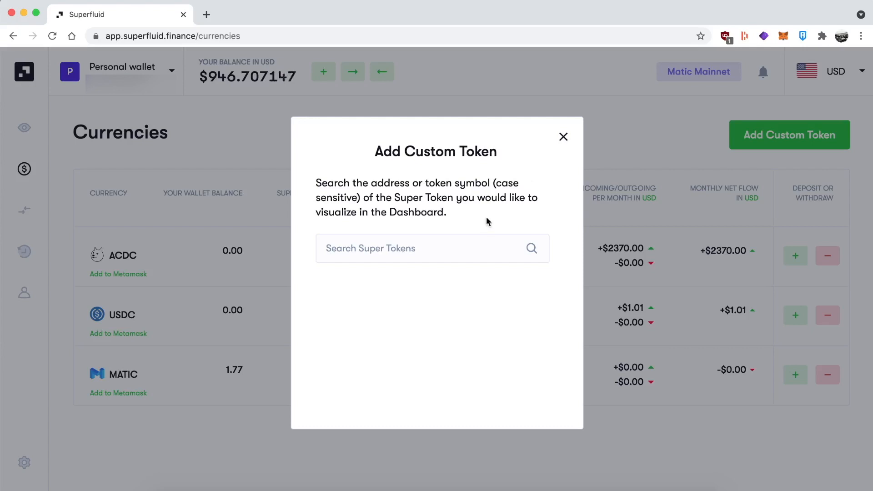
left_click(432, 248)
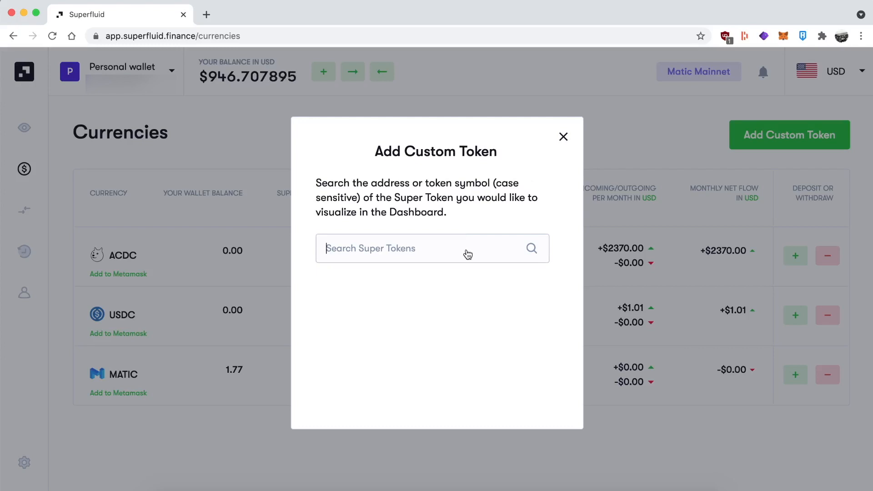
left_click(563, 136)
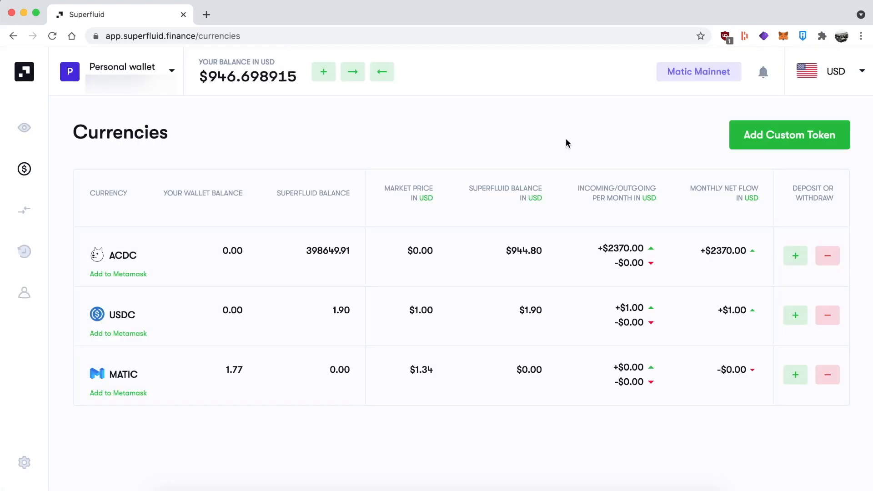
mouse_move(60, 172)
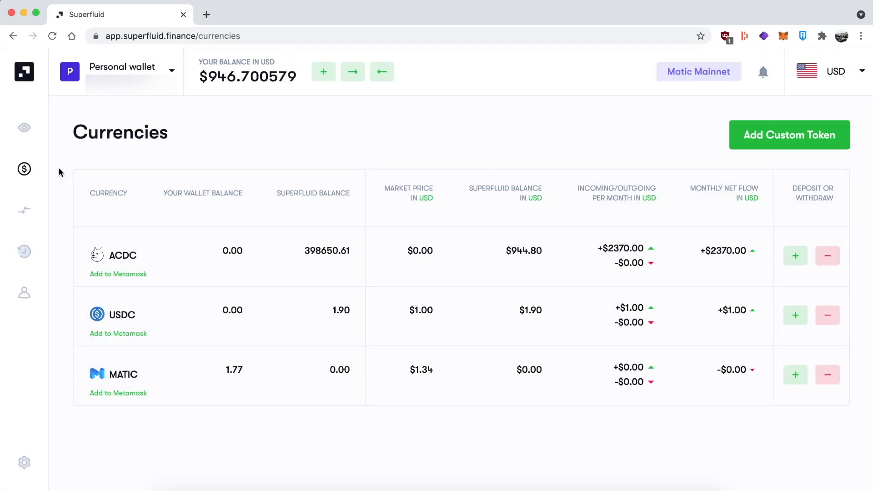
Step: Visit the Streams list, the Activity History and then the Address Book
left_click(24, 210)
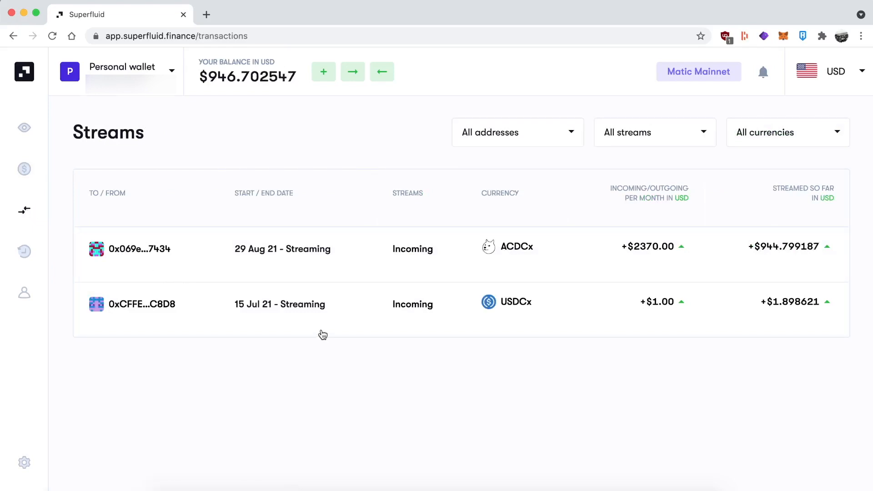
mouse_move(185, 273)
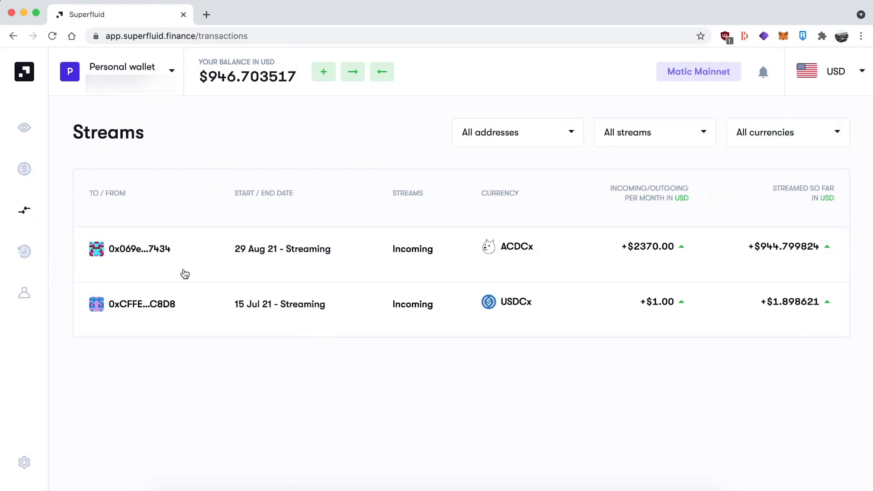
left_click(24, 251)
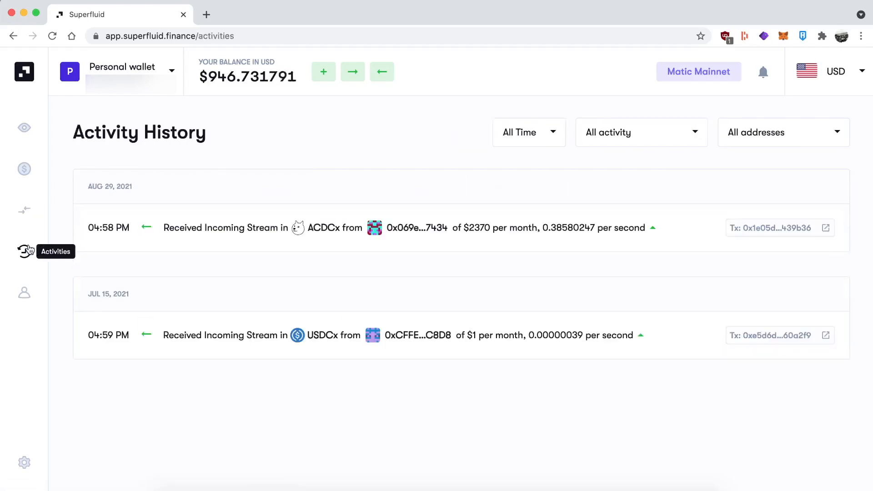
mouse_move(25, 292)
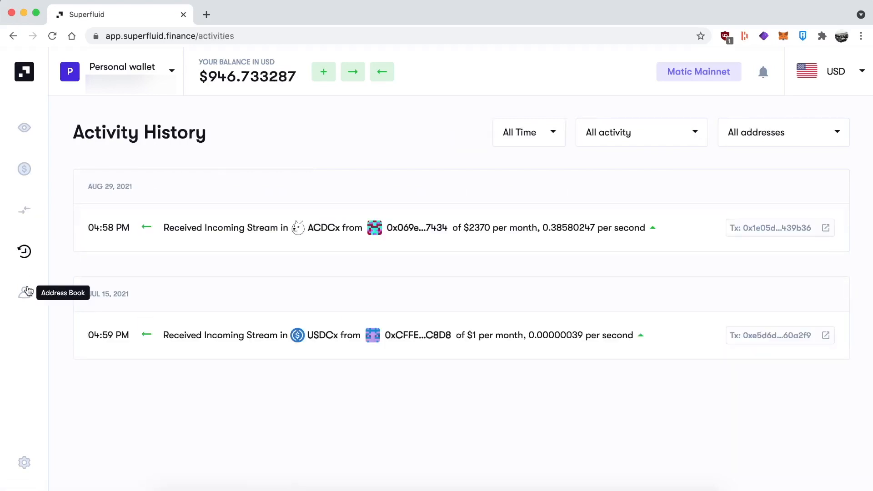
left_click(23, 292)
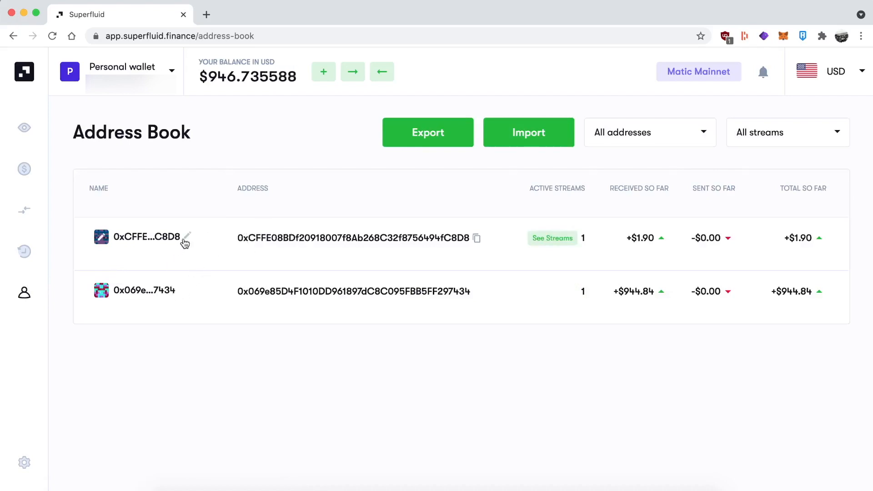
Step: Name the first address-book contact 'person x' and return to the dashboard
left_click(186, 237)
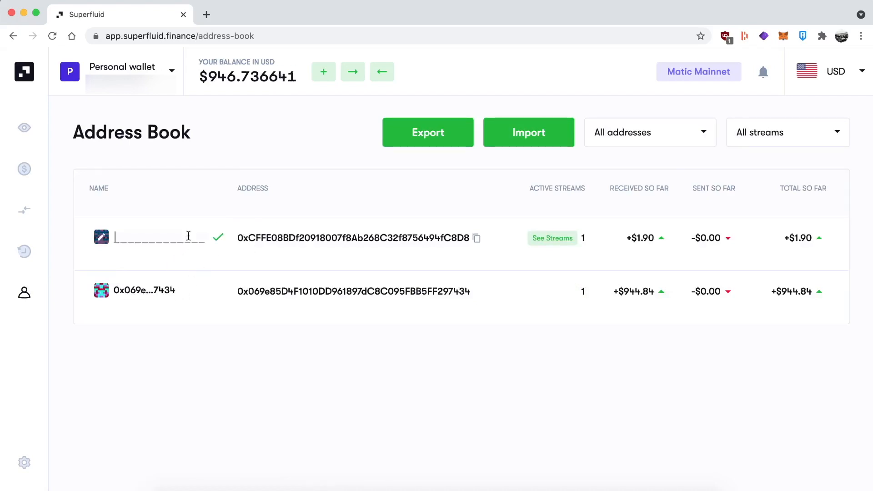
type("person x")
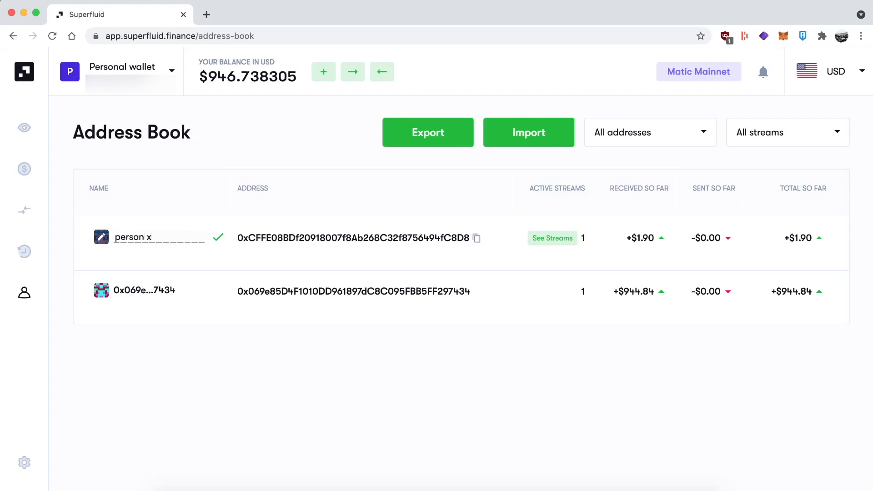
left_click(23, 127)
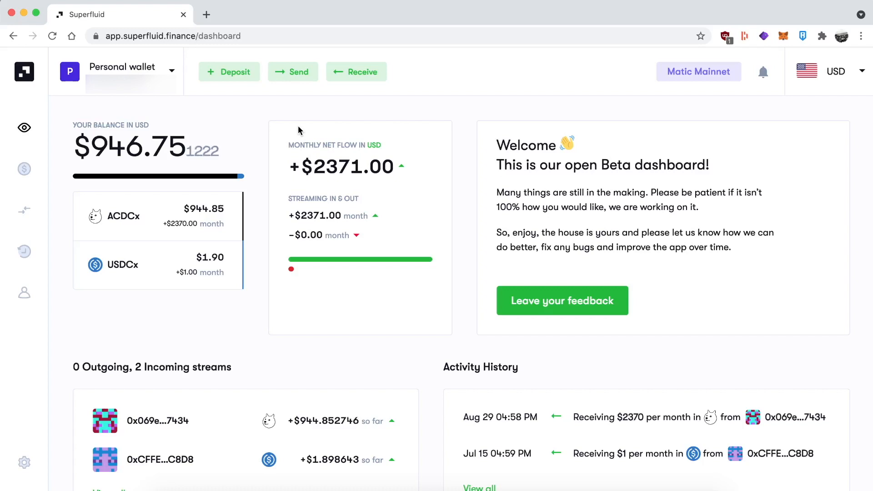
left_click(228, 71)
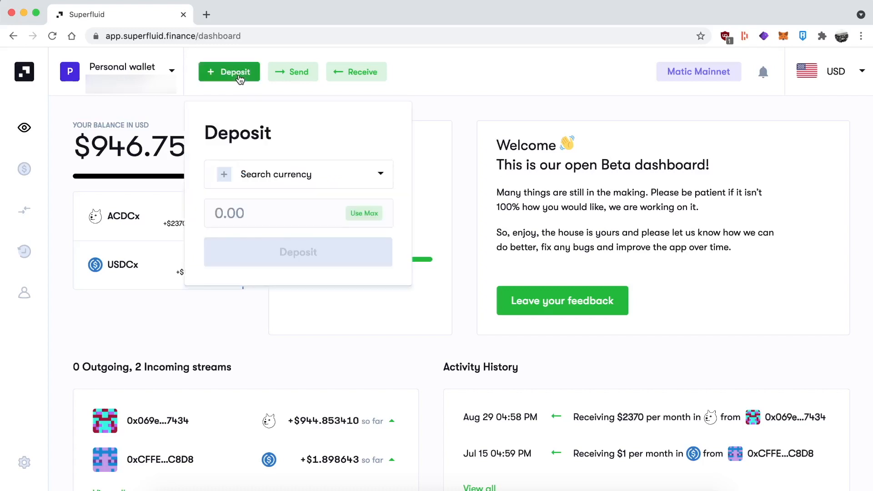
mouse_move(366, 164)
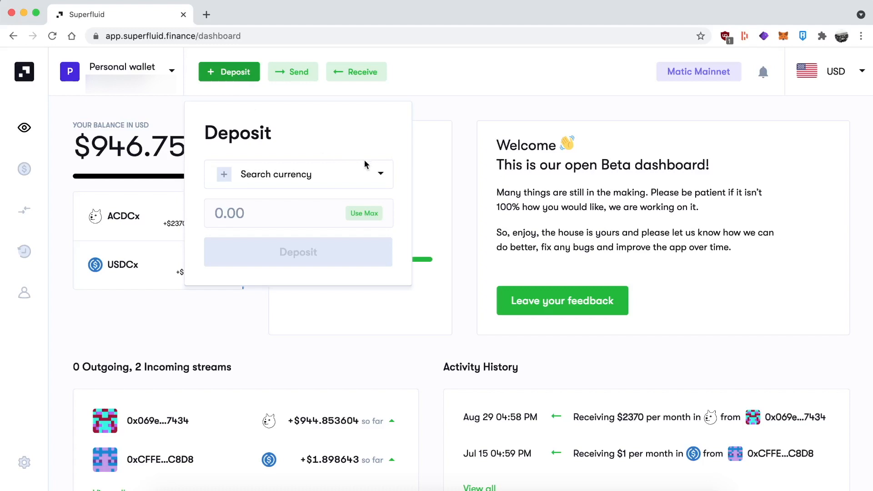
left_click(298, 174)
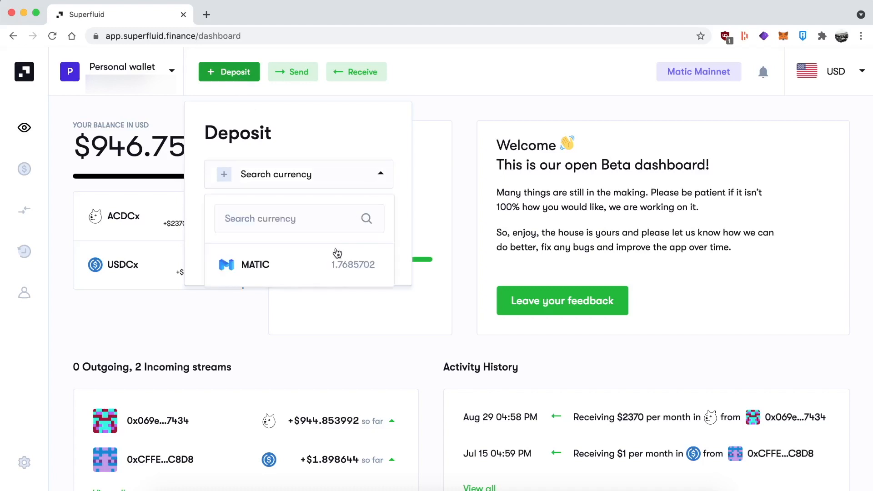
left_click(255, 263)
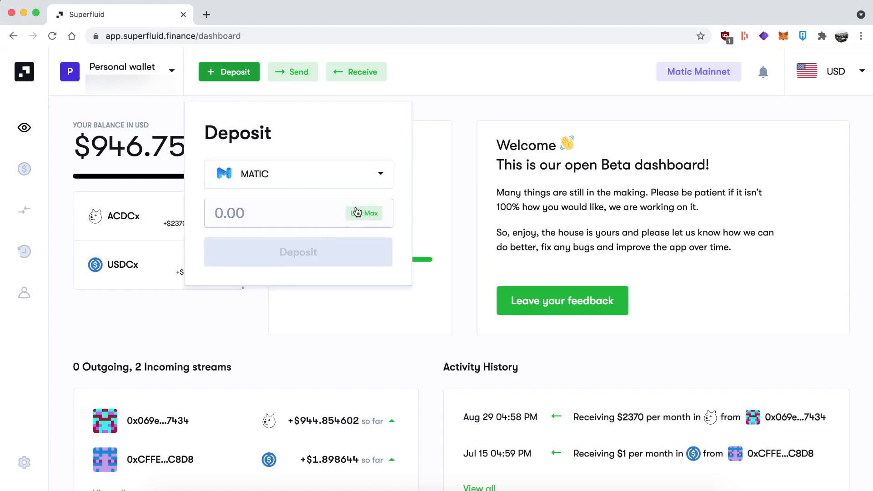
left_click(370, 212)
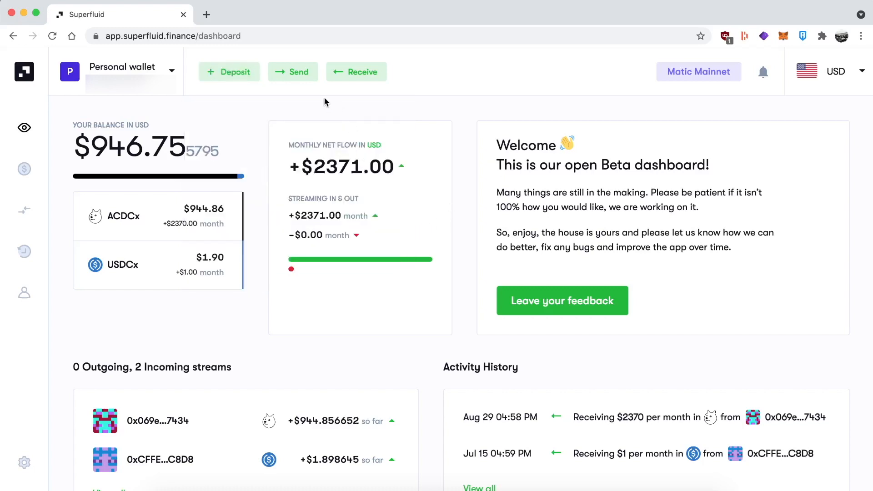
left_click(292, 71)
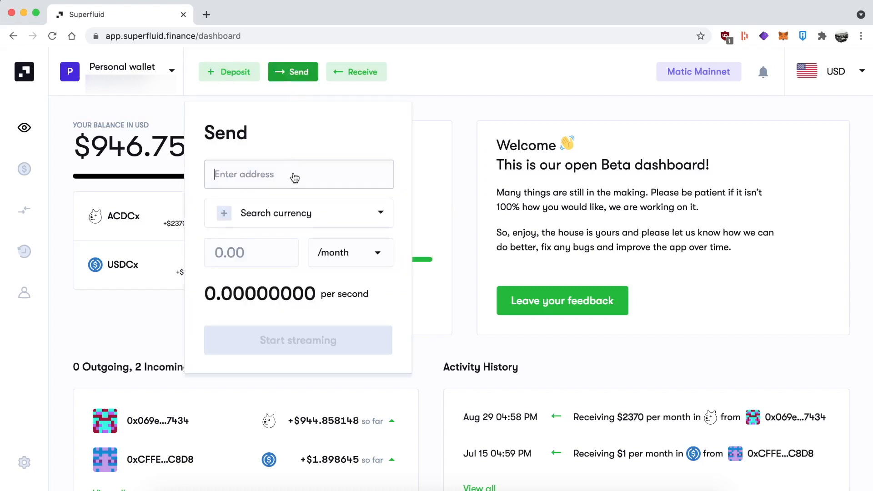
type("0")
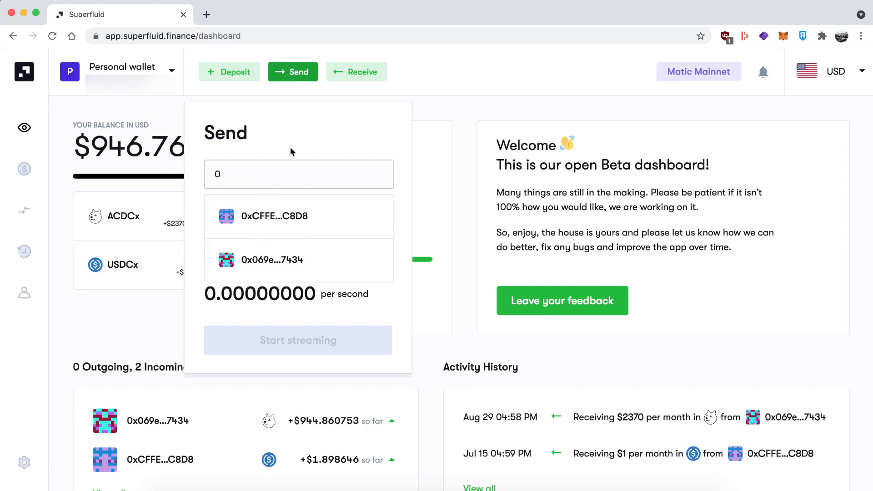
left_click(274, 217)
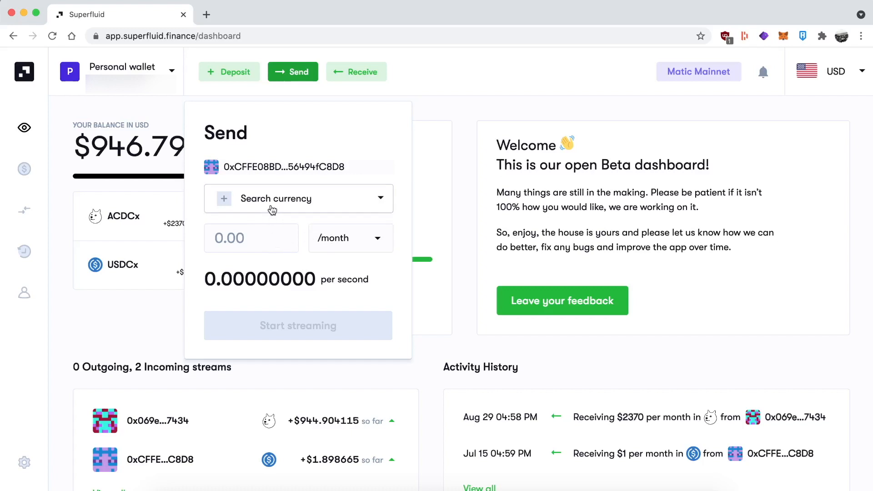
left_click(299, 198)
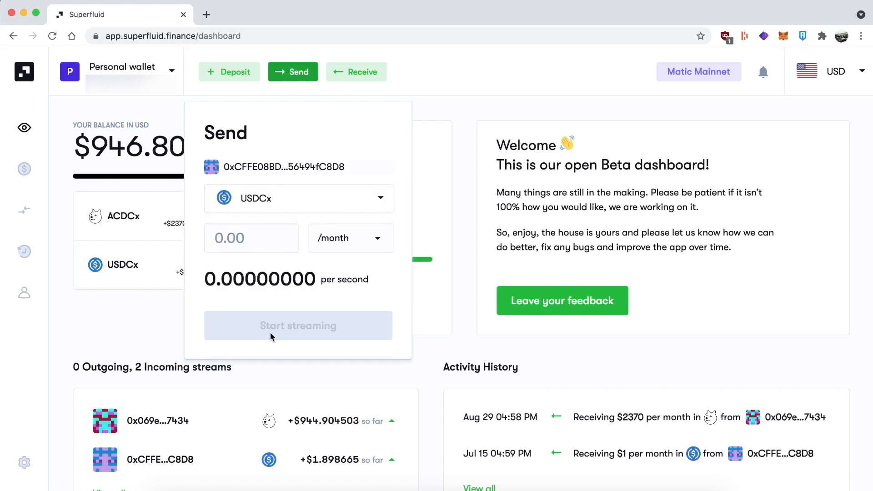
left_click(251, 238)
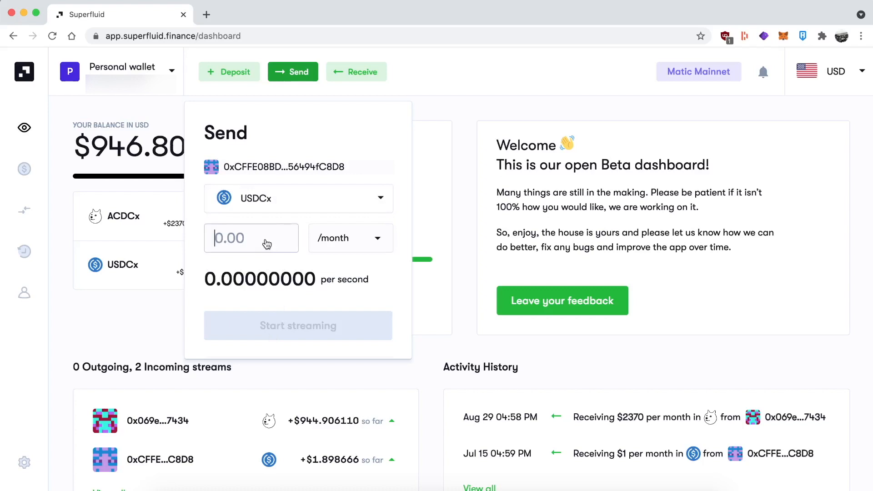
type("100")
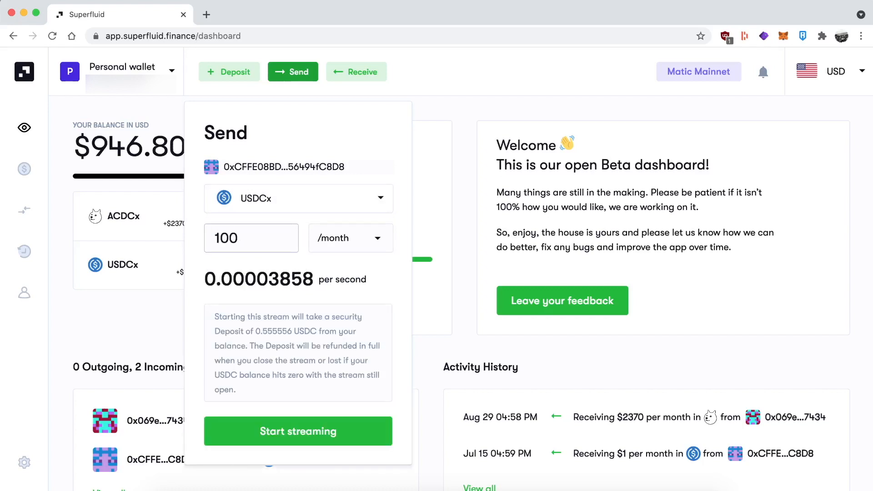
type("100000")
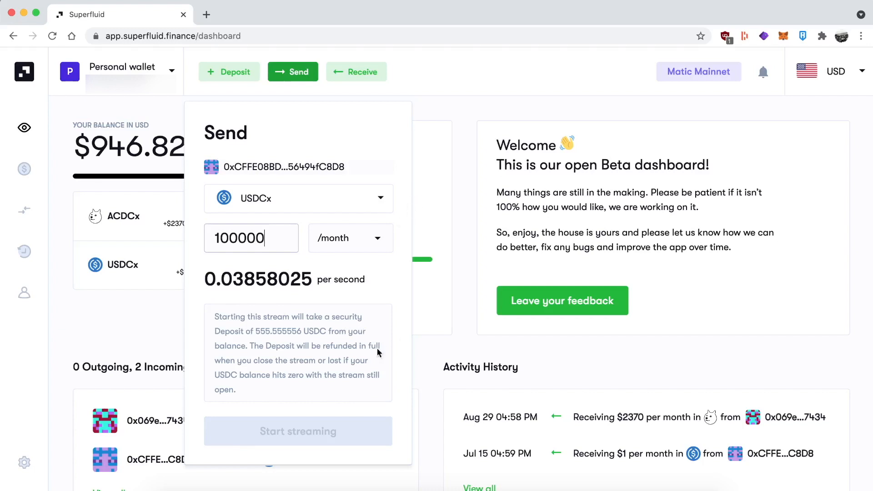
mouse_move(318, 431)
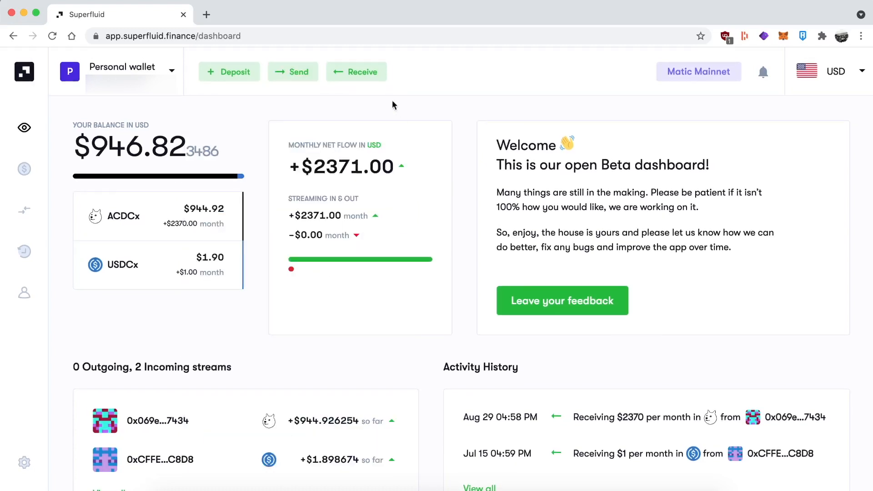
left_click(357, 71)
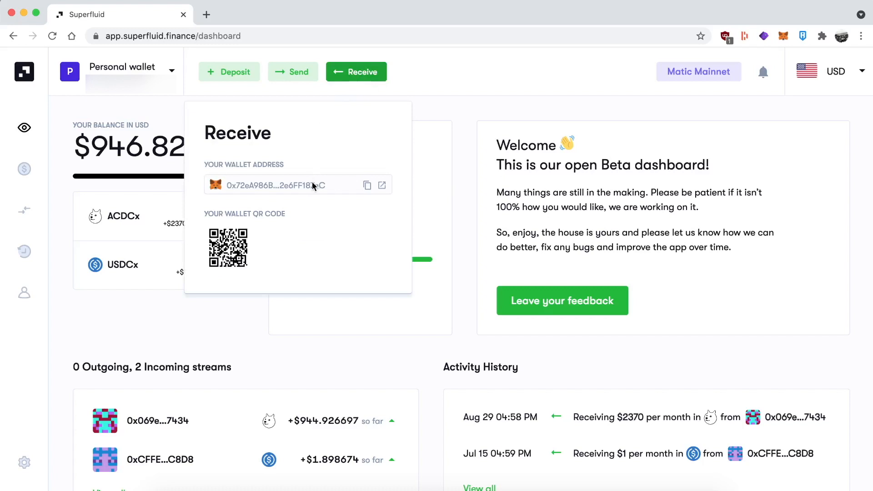
mouse_move(300, 232)
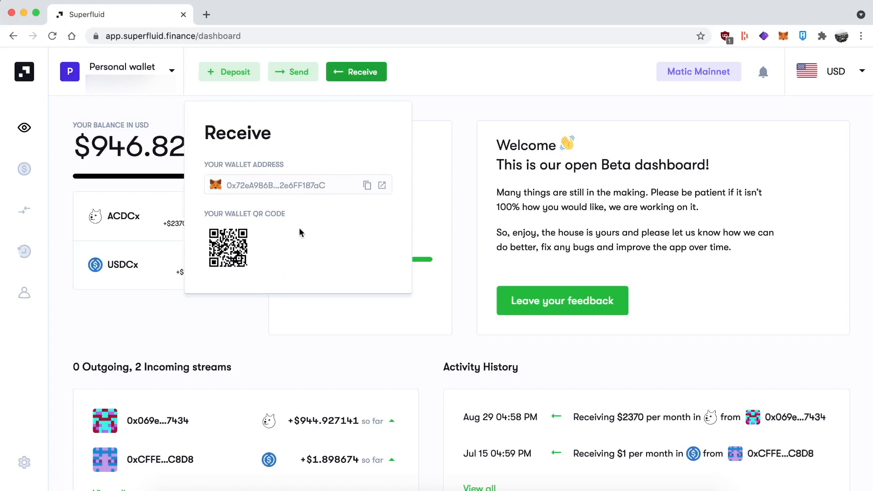
mouse_move(478, 206)
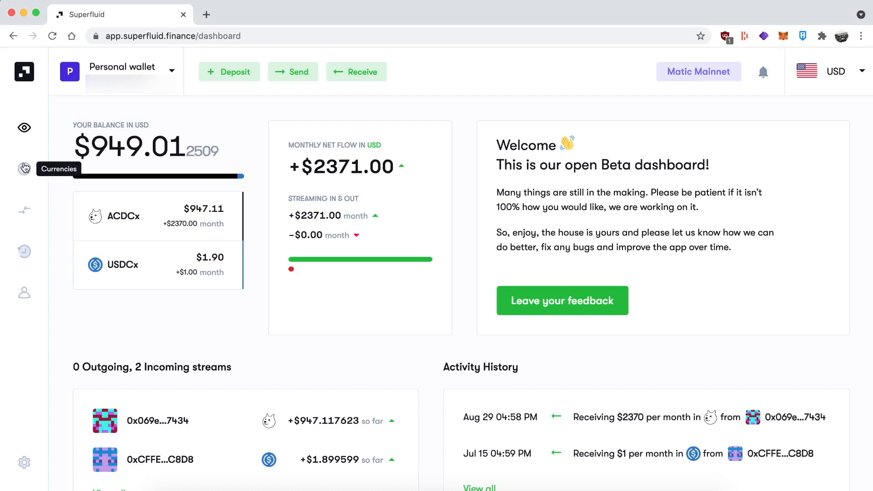
Step: From the Currencies page, start a withdrawal of the ACDC balance with the maximum amount prefilled
left_click(24, 169)
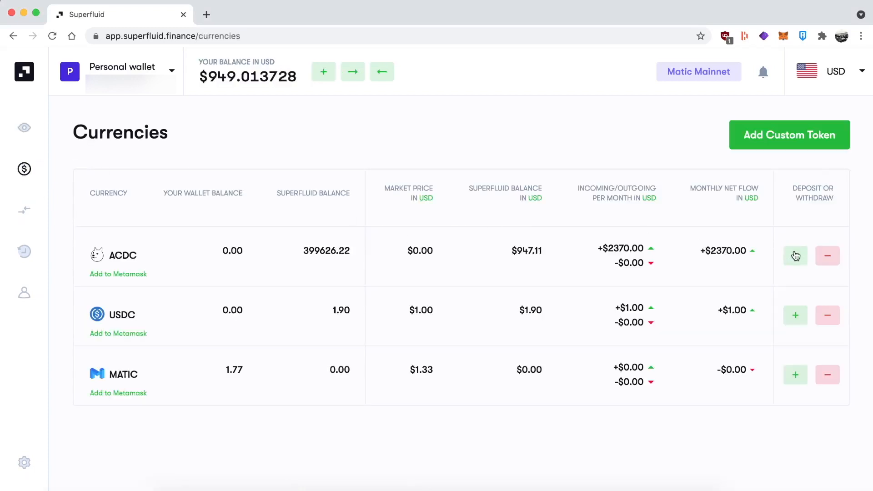
left_click(827, 255)
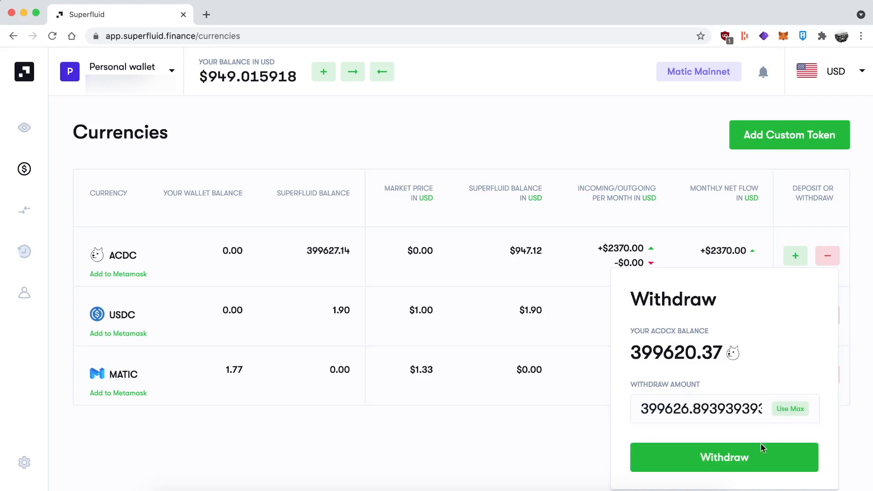
mouse_move(607, 400)
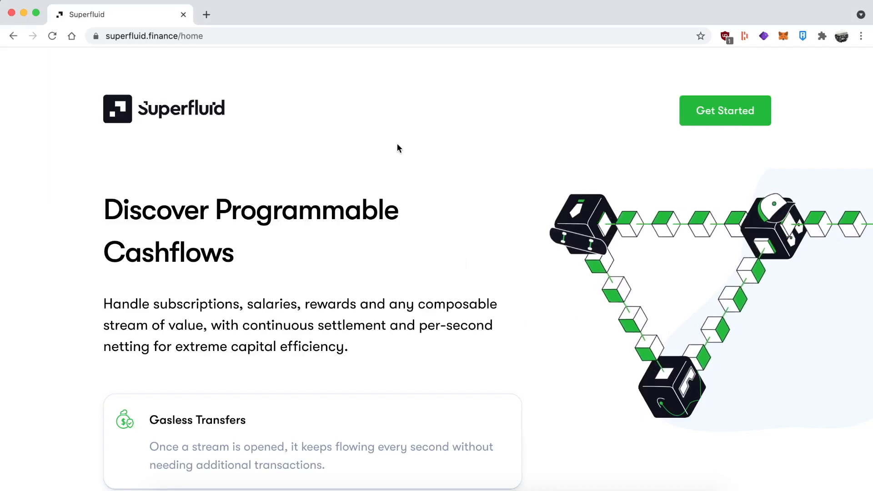
mouse_move(473, 243)
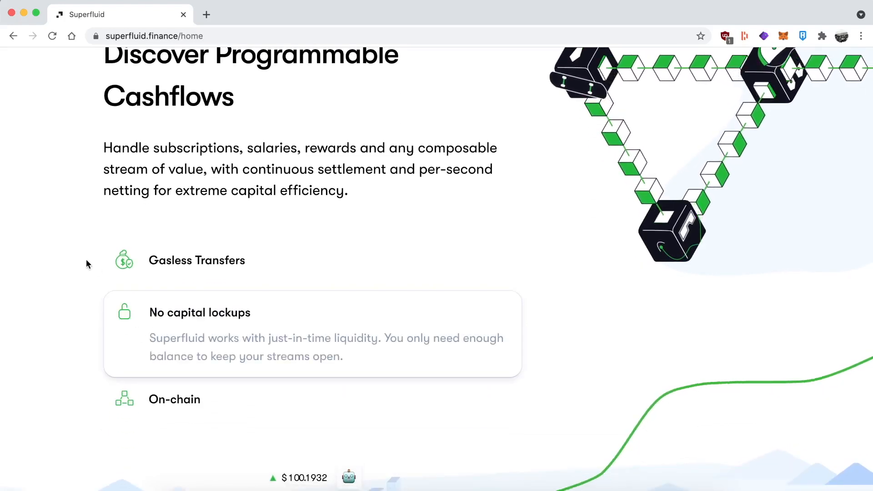
Step: Scroll the Superfluid homepage through the hero section to the feature list with no capital lockups
scroll("up", 3)
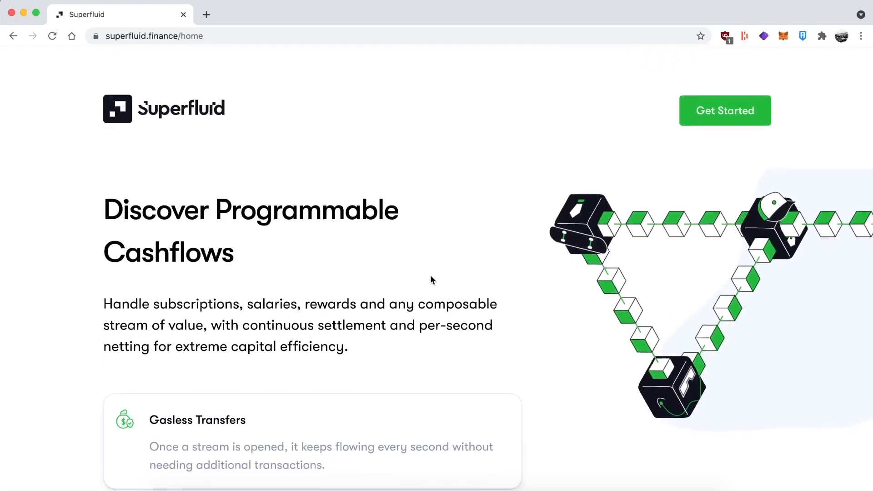
scroll("down", 3)
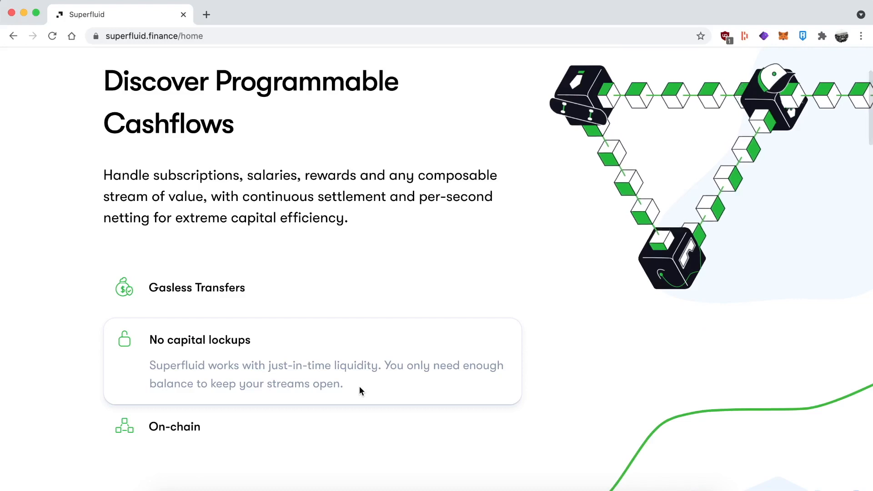
scroll("down", 3)
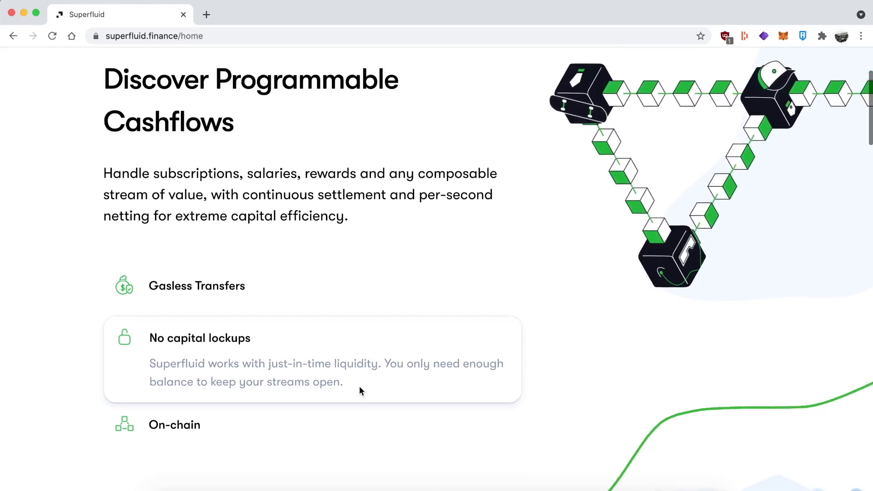